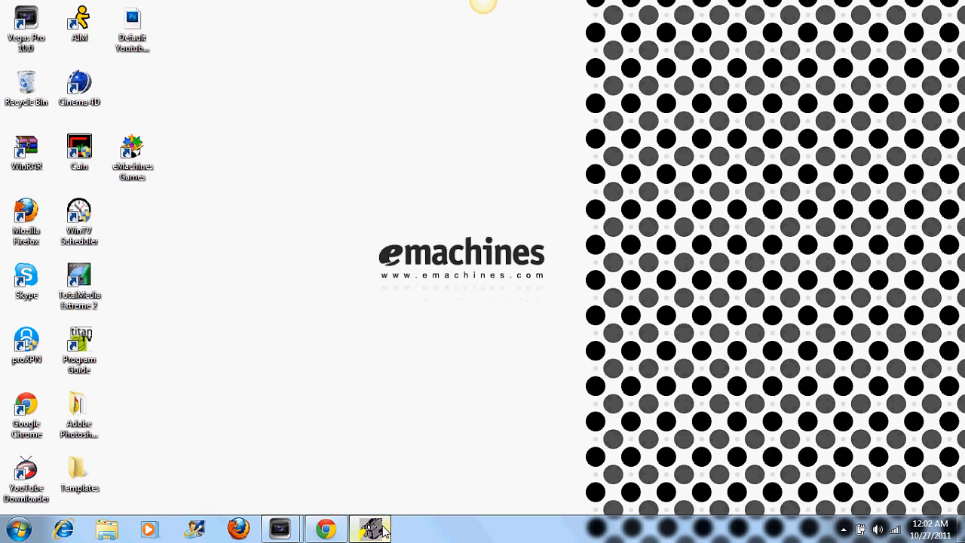
Show the thumbnails of the two open Vegas Pro windows from the taskbar.
{"action": "left_click", "coordinate": [369, 527]}
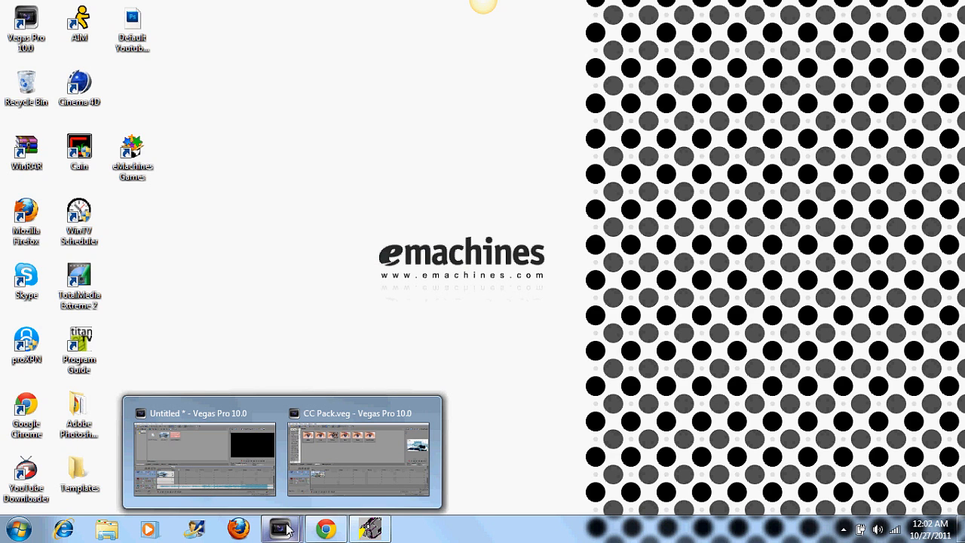
Bring CC Pack.veg to the front and park the playhead near the clip's start.
{"action": "left_click", "coordinate": [359, 452]}
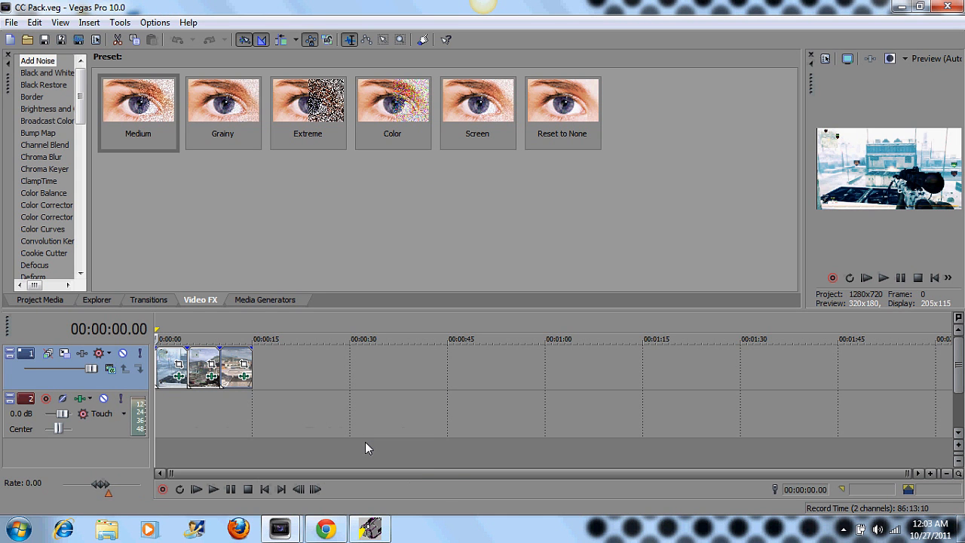
{"action": "mouse_move", "coordinate": [802, 193]}
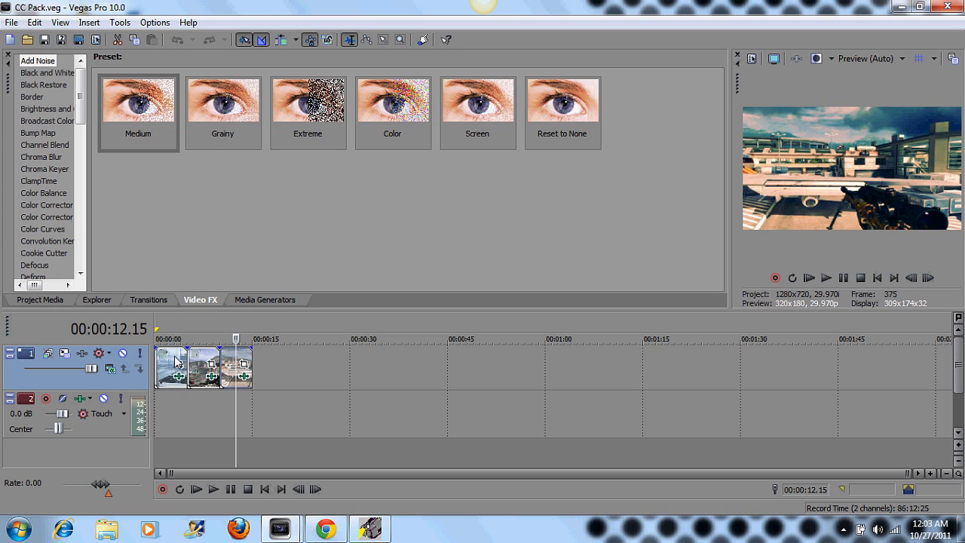
{"action": "left_click", "coordinate": [172, 338]}
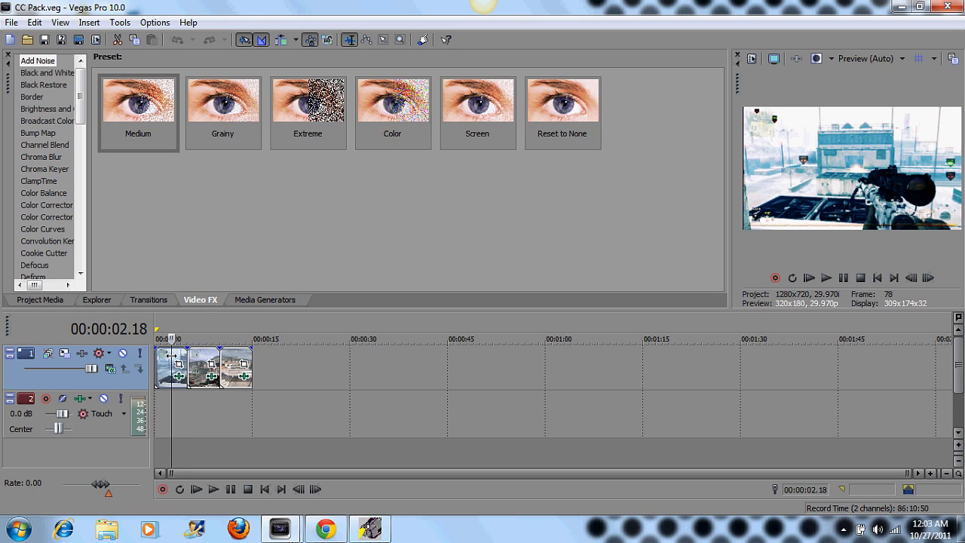
{"action": "left_click", "coordinate": [163, 337]}
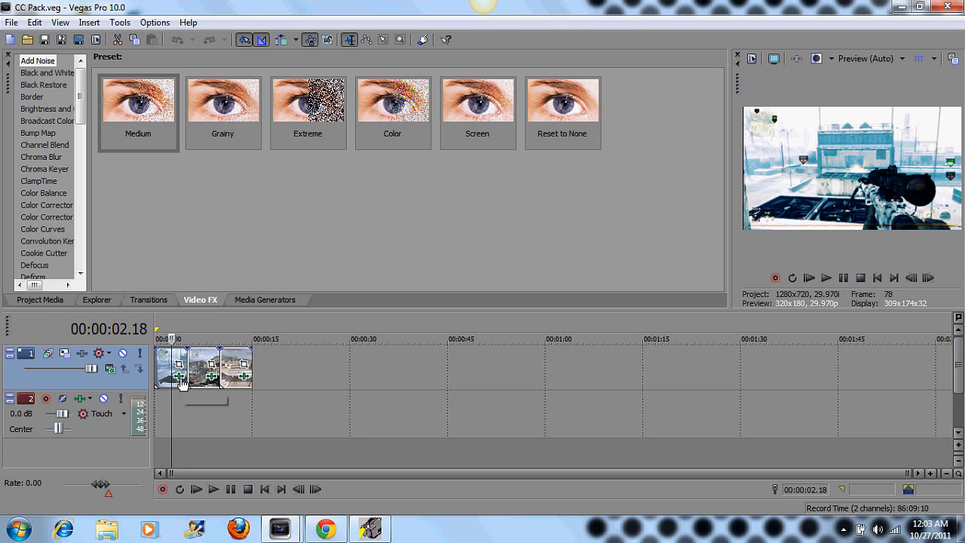
Bring up the video event's FX settings showing the Color Curves effect.
{"action": "right_click", "coordinate": [181, 377]}
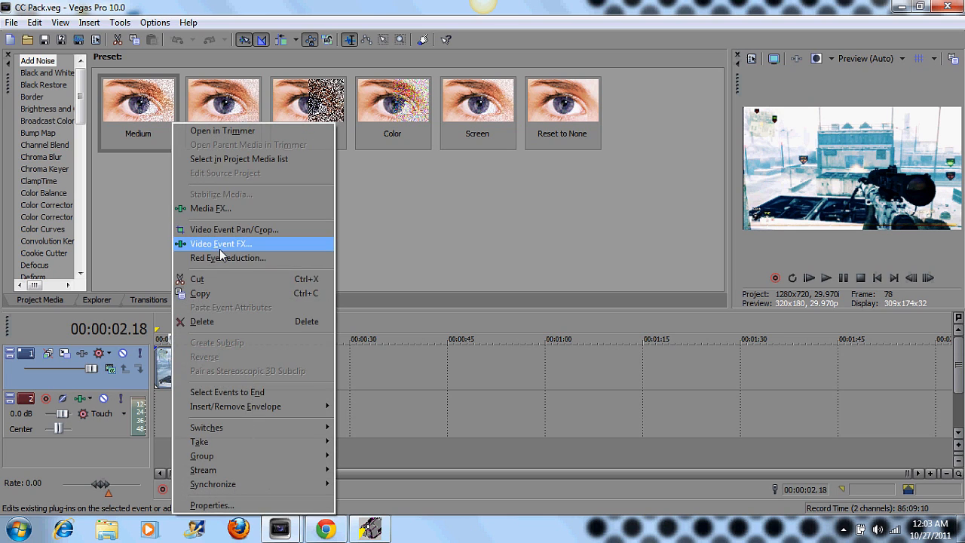
{"action": "left_click", "coordinate": [220, 244]}
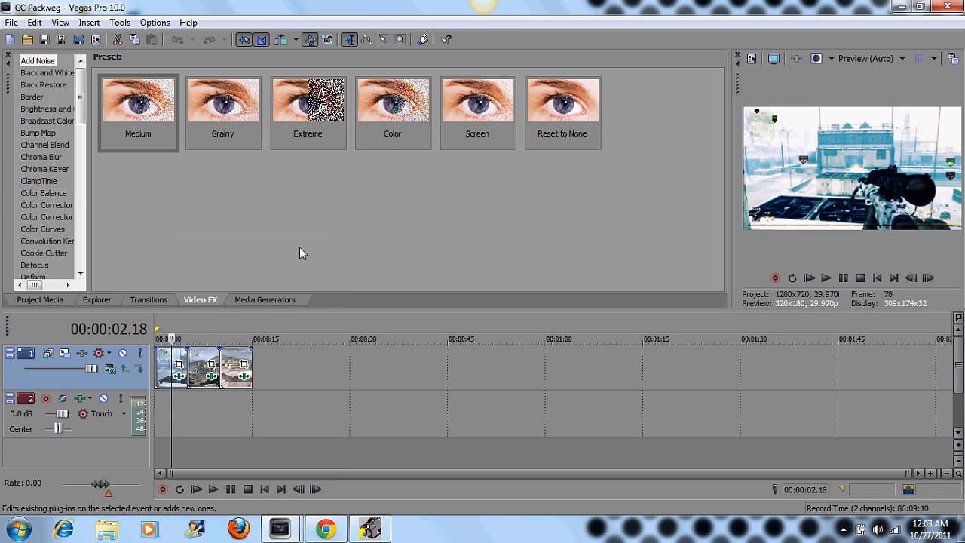
{"action": "mouse_move", "coordinate": [175, 326]}
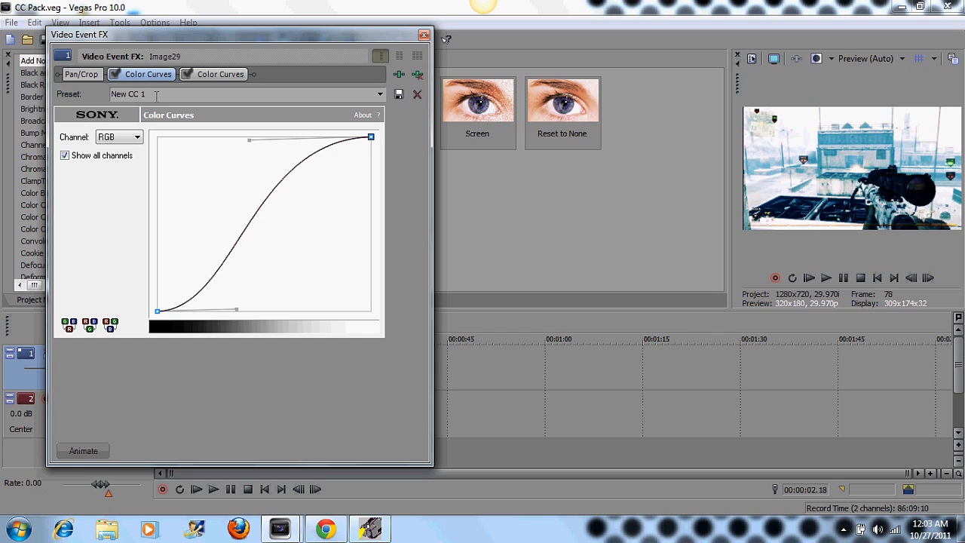
{"action": "mouse_move", "coordinate": [232, 106]}
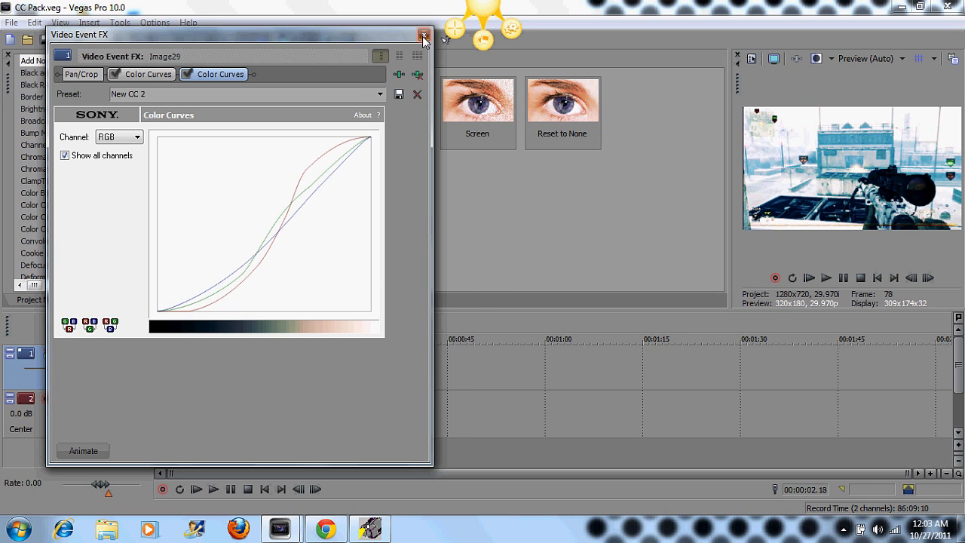
Close the FX window and review the Color Curves presets, then the Color Corrector list.
{"action": "left_click", "coordinate": [423, 36]}
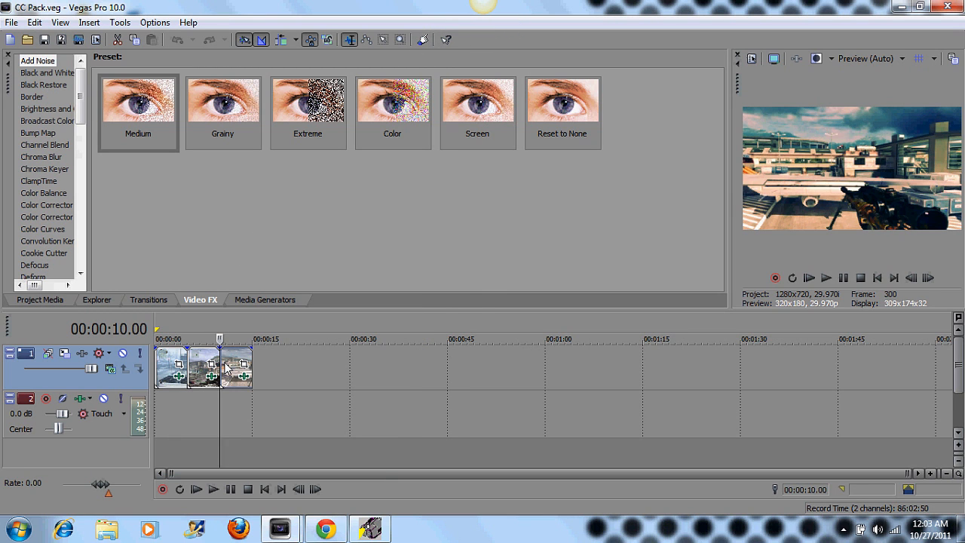
{"action": "right_click", "coordinate": [226, 369]}
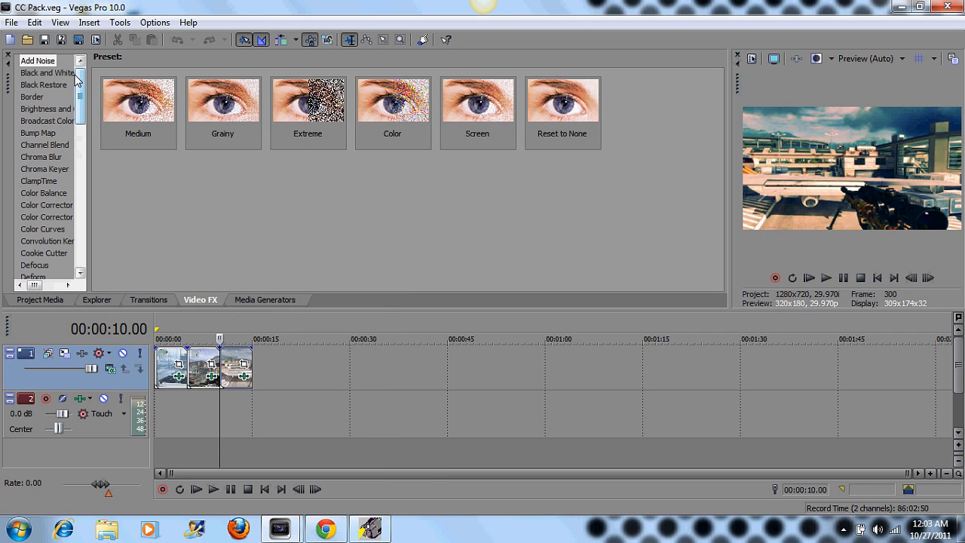
{"action": "mouse_move", "coordinate": [53, 175]}
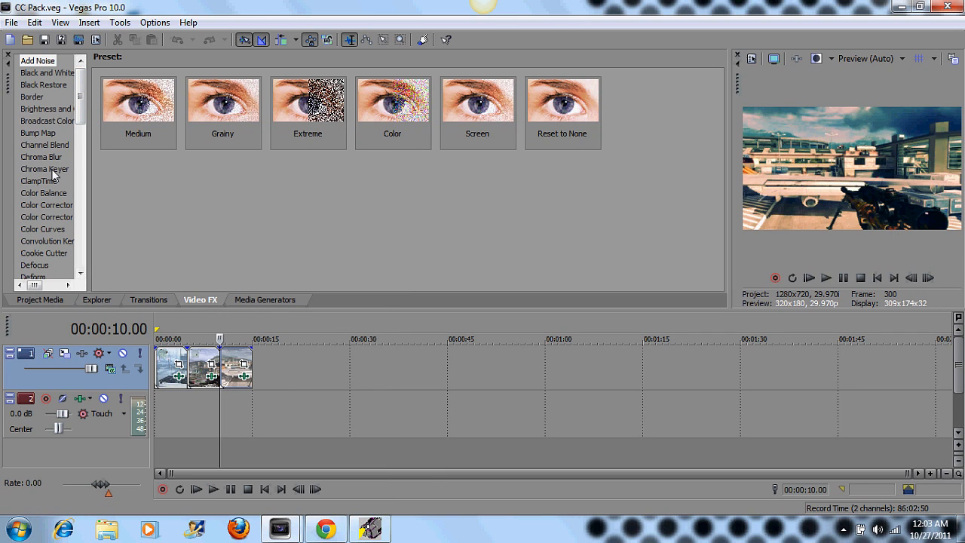
{"action": "left_click", "coordinate": [42, 229]}
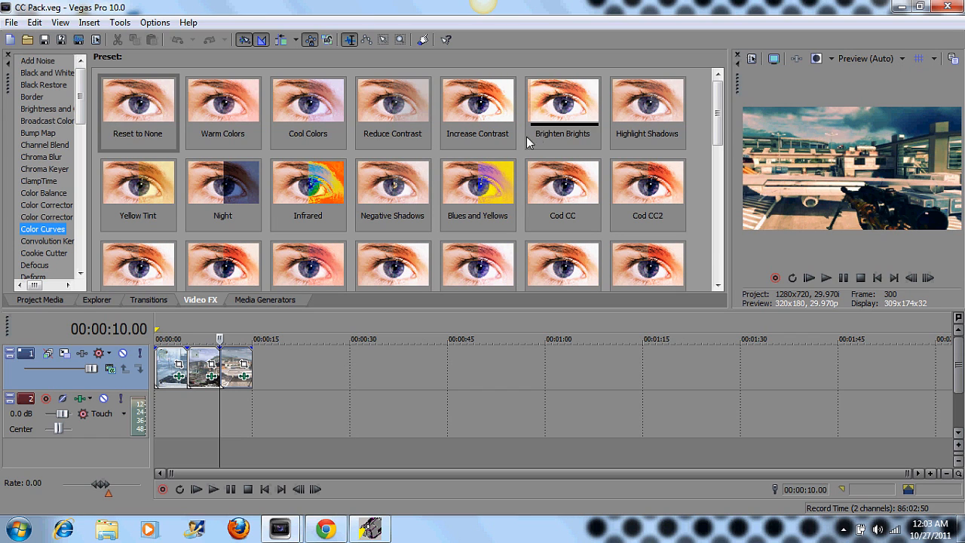
{"action": "scroll", "scroll_direction": "down", "scroll_amount": 3}
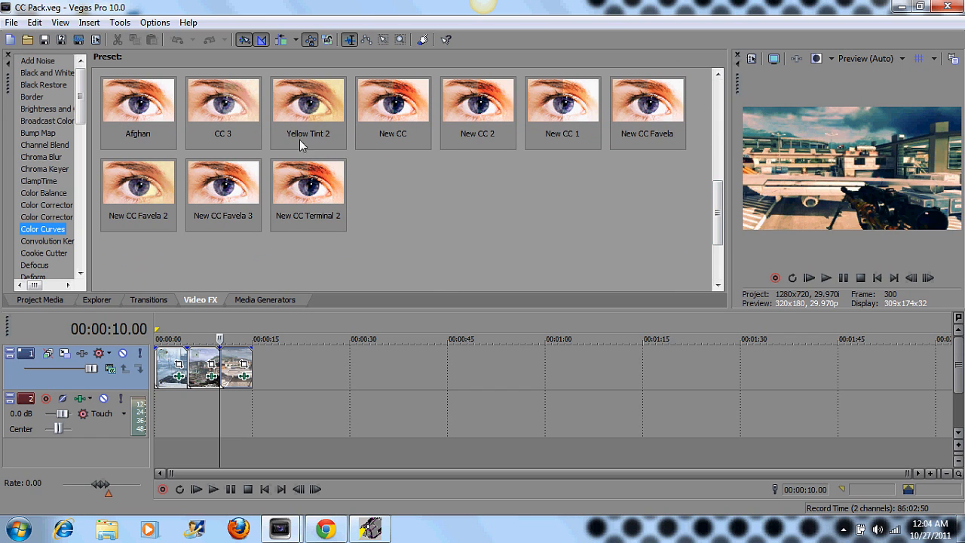
{"action": "left_click", "coordinate": [45, 217]}
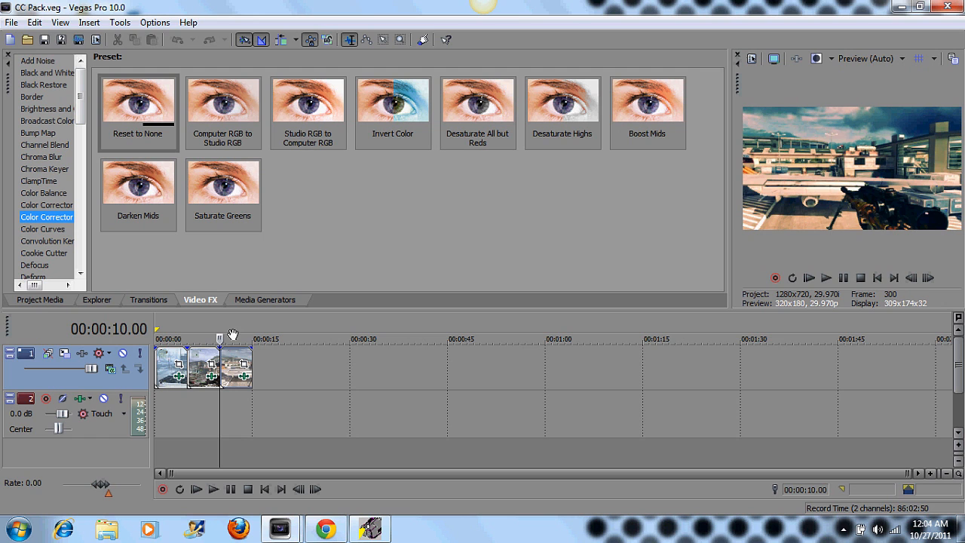